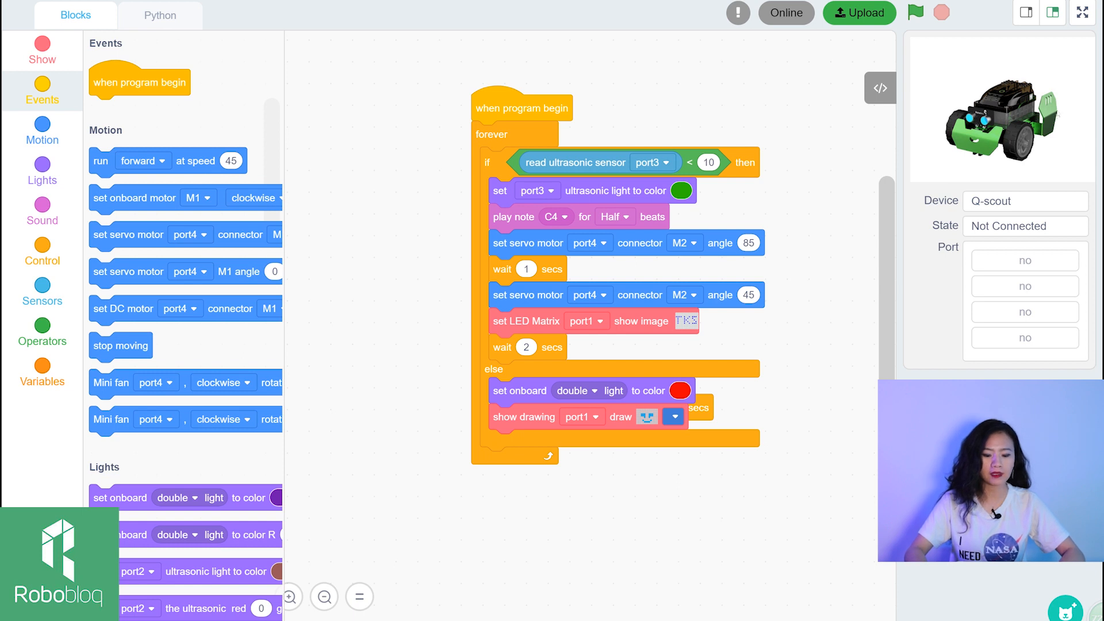
{"action": "mouse_move", "coordinate": [39, 63]}
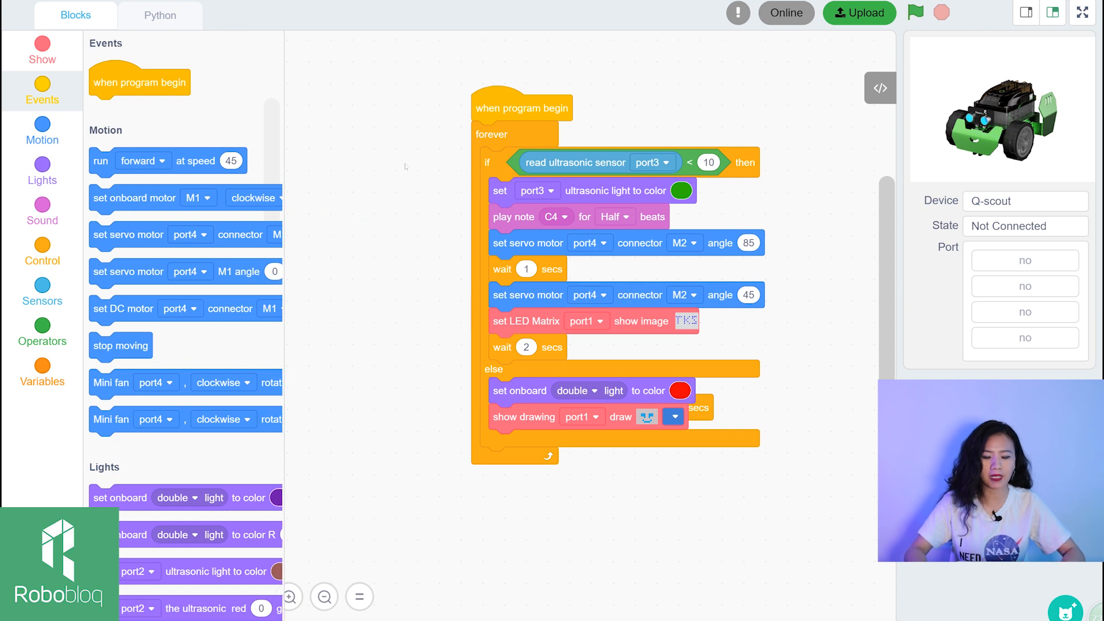
{"action": "mouse_move", "coordinate": [420, 141]}
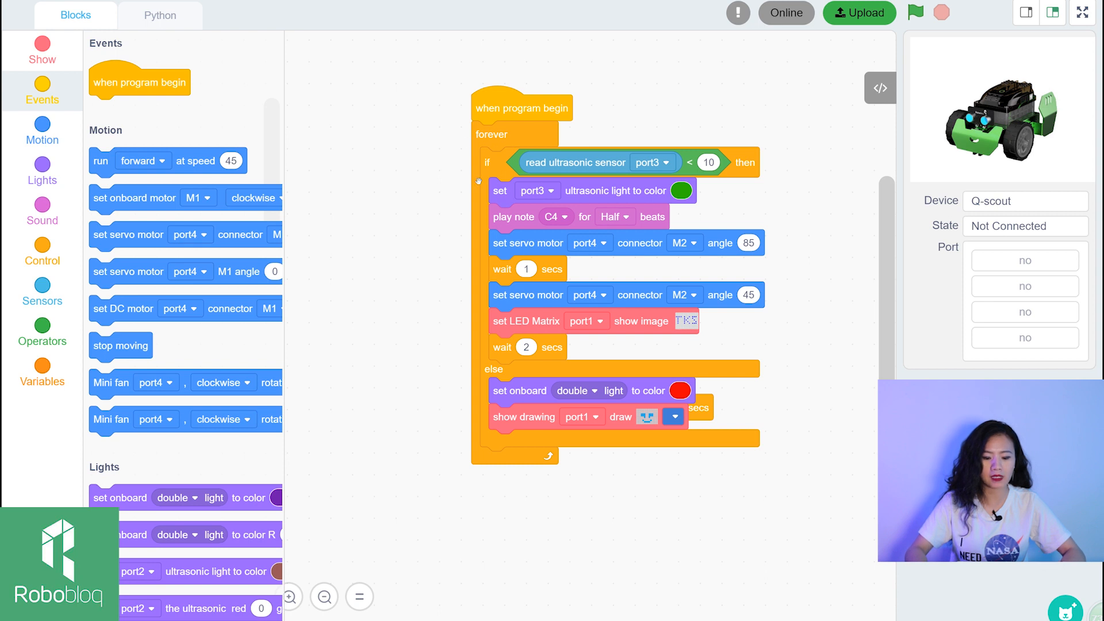
{"action": "mouse_move", "coordinate": [495, 143]}
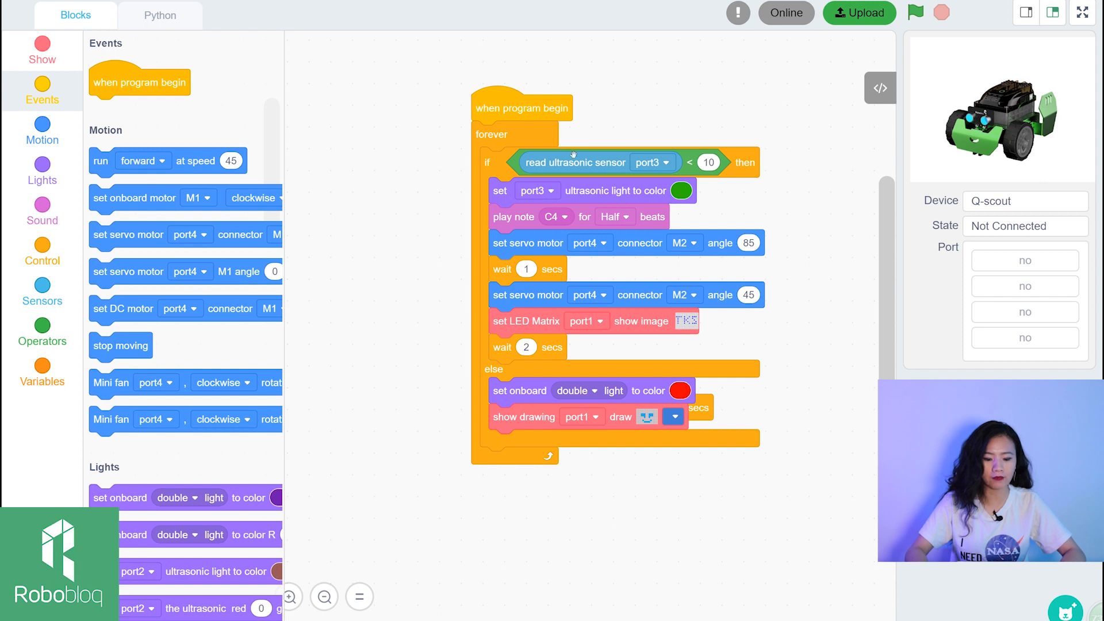
{"action": "mouse_move", "coordinate": [511, 280]}
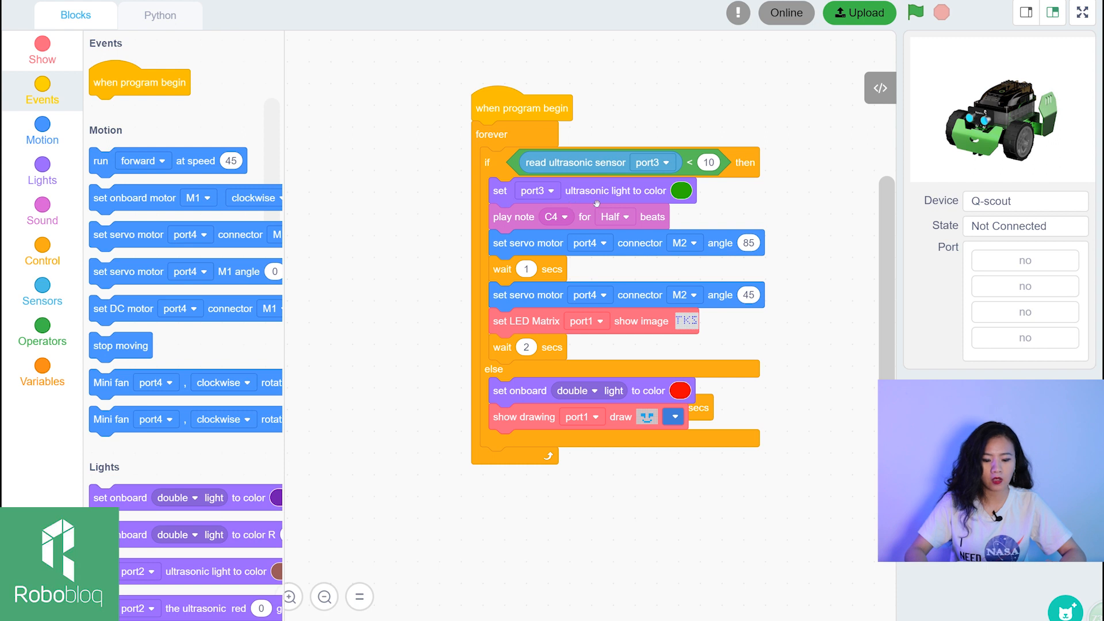
{"action": "mouse_move", "coordinate": [718, 214]}
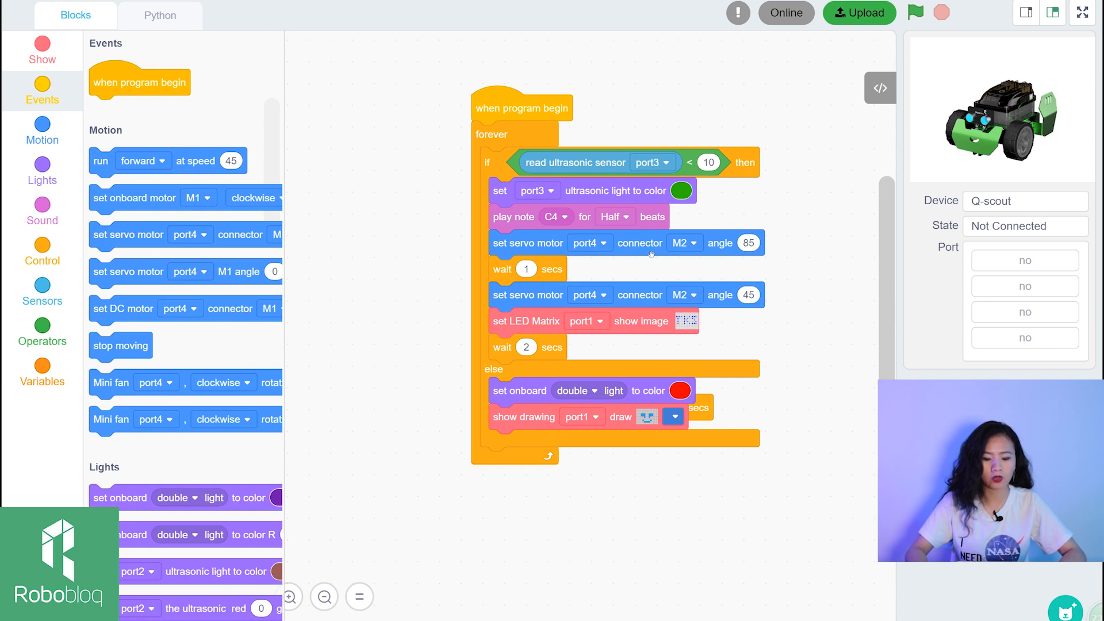
{"action": "mouse_move", "coordinate": [722, 266]}
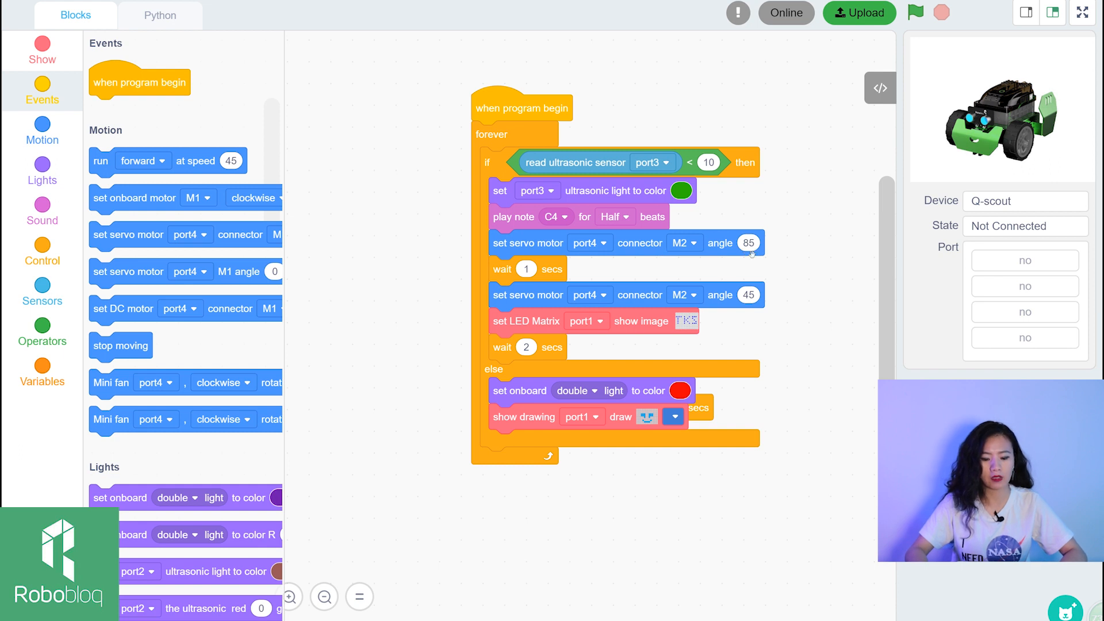
{"action": "mouse_move", "coordinate": [511, 285]}
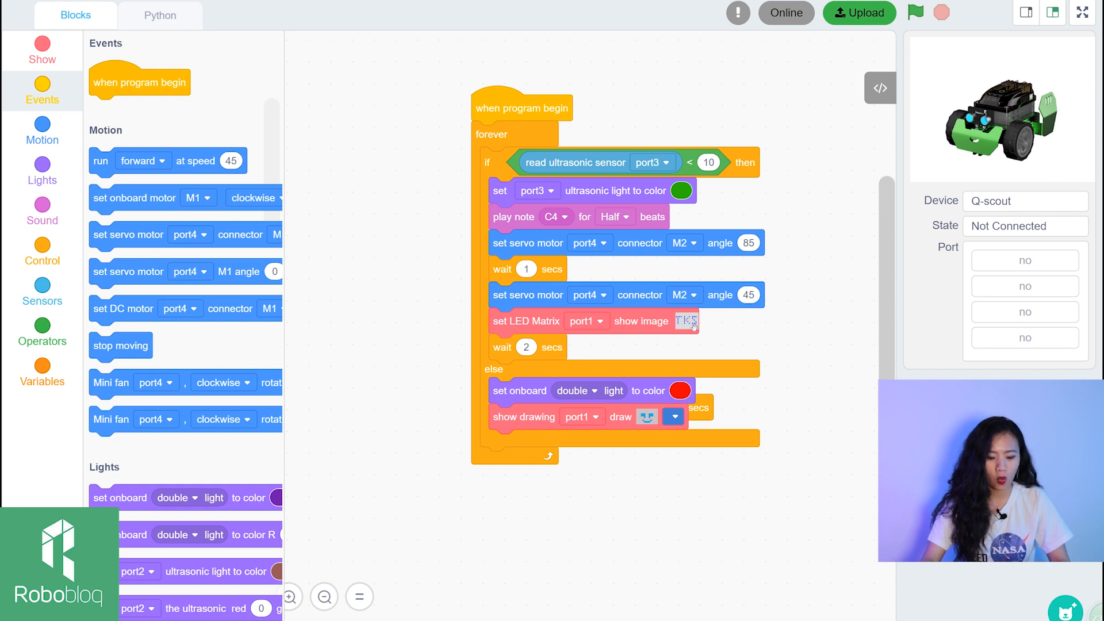
{"action": "mouse_move", "coordinate": [556, 167]}
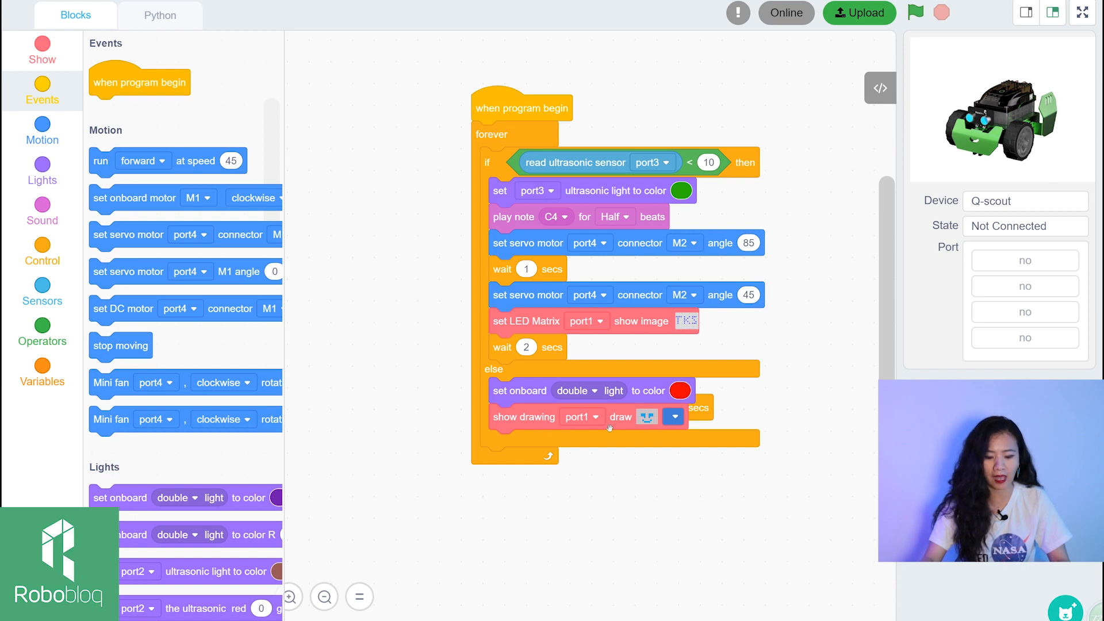
{"action": "mouse_move", "coordinate": [602, 416]}
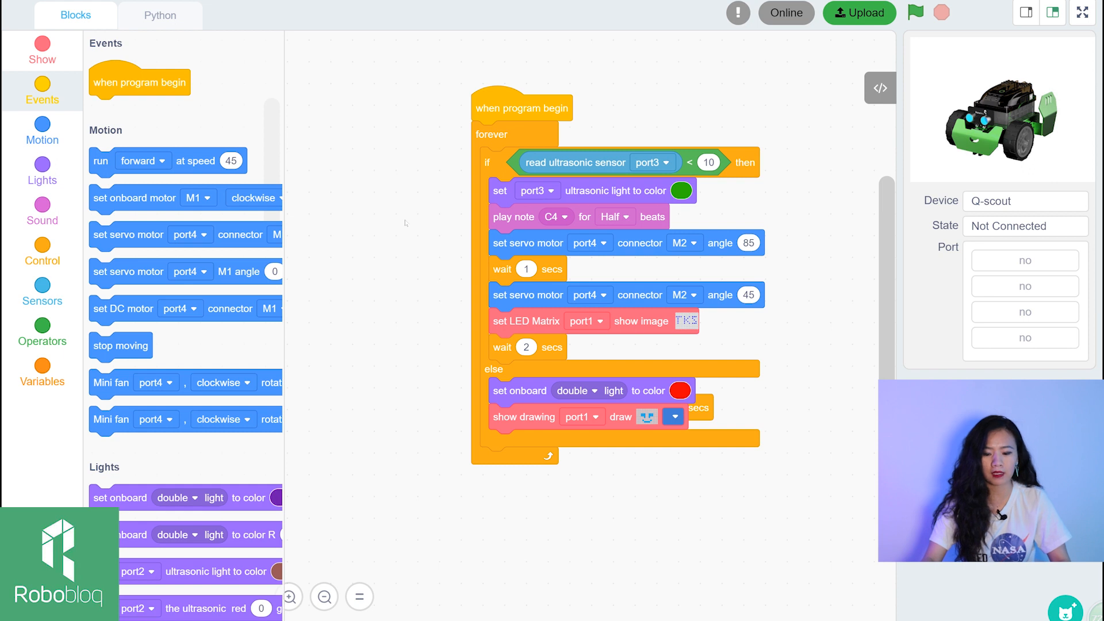
{"action": "mouse_move", "coordinate": [797, 97]}
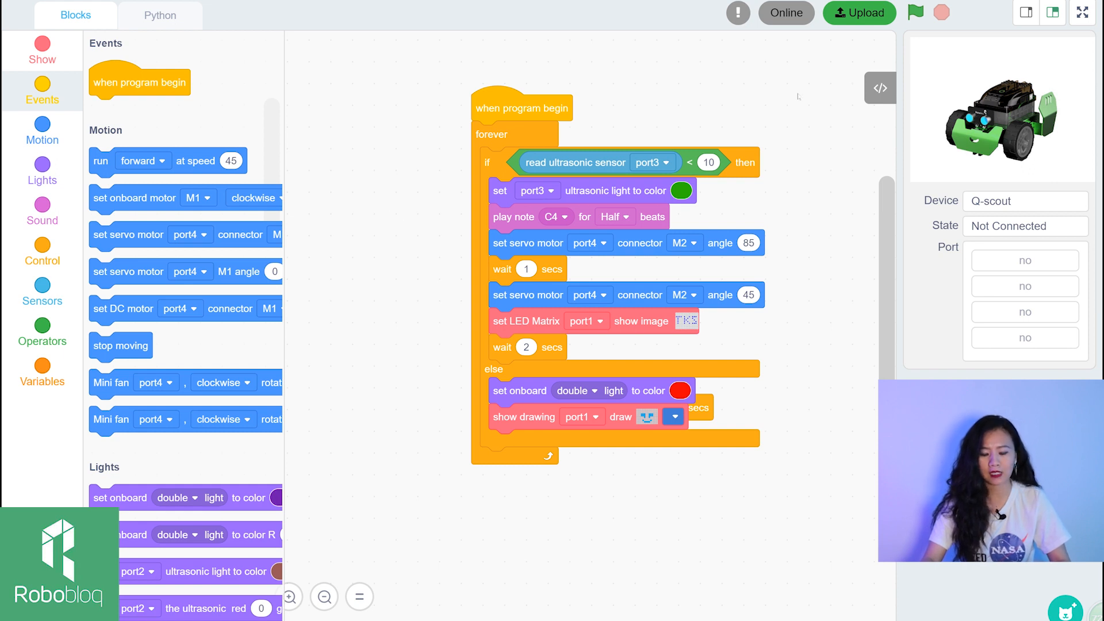